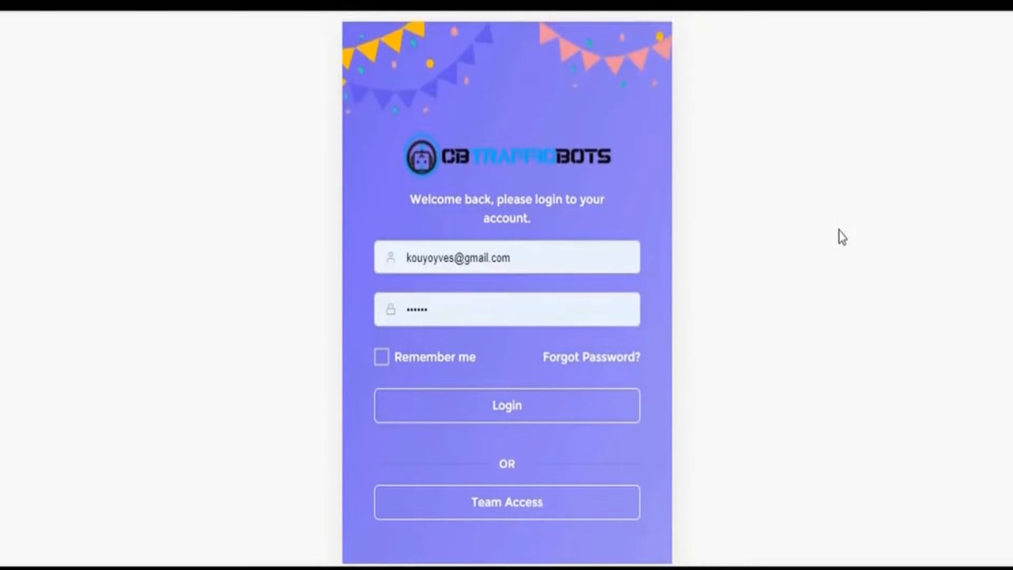
{"action": "mouse_move", "coordinate": [580, 423]}
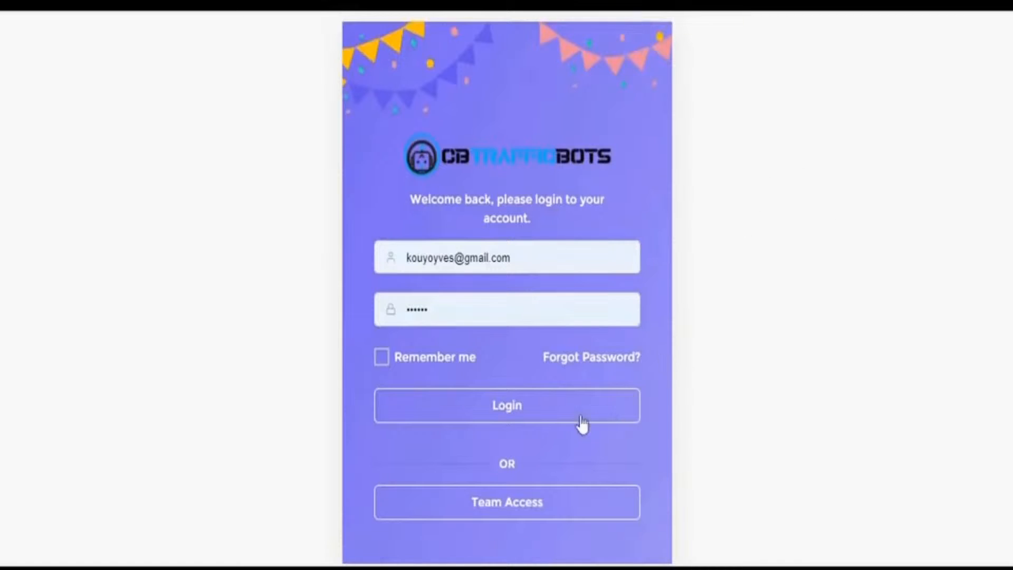
- Log in to the CB Traffic Bots account with the entered email and password
{"action": "left_click", "coordinate": [507, 405]}
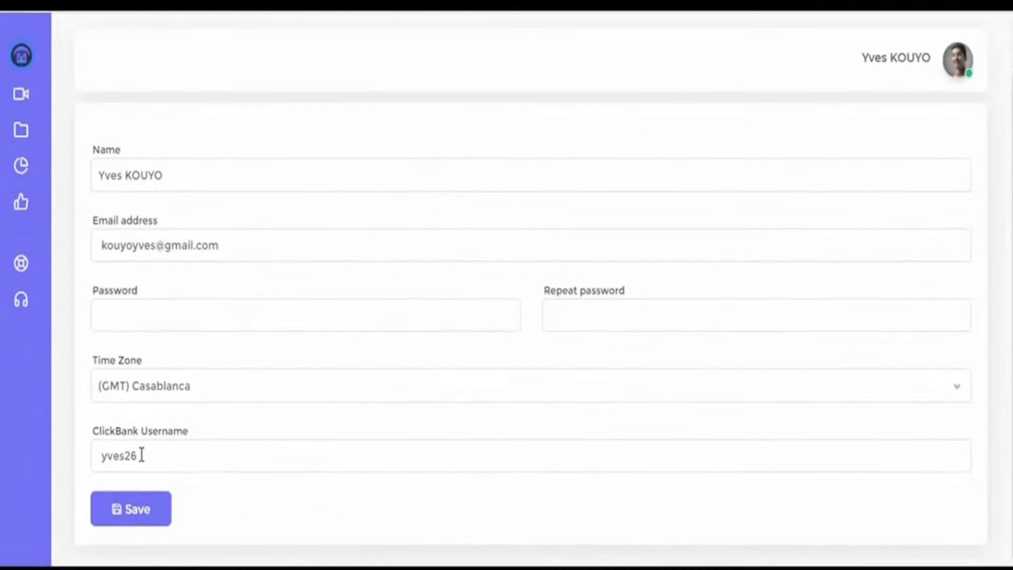
- Go to the Campaigns page, which currently lists zero campaigns
{"action": "left_click", "coordinate": [130, 508]}
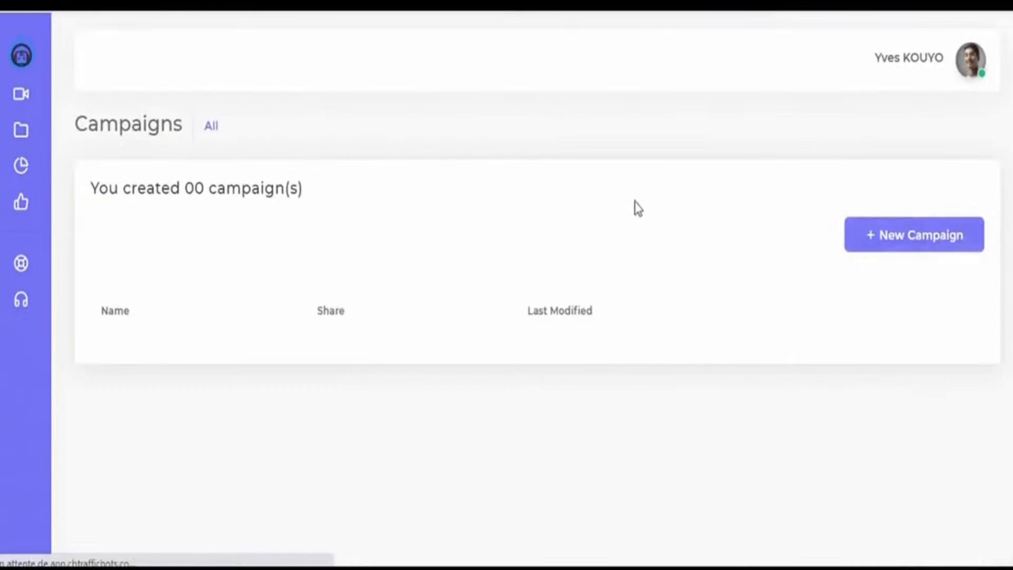
- Create a new campaign named 'Weight Loss' with YouTube video watch?v=XalfukLpqEM as its source
{"action": "left_click", "coordinate": [913, 234]}
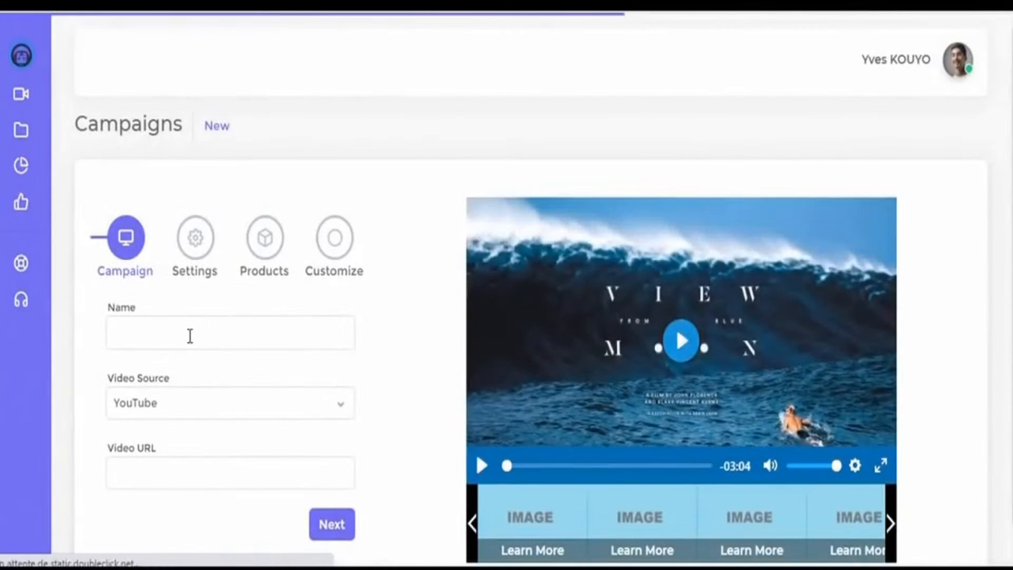
{"action": "type", "text": "Weight"}
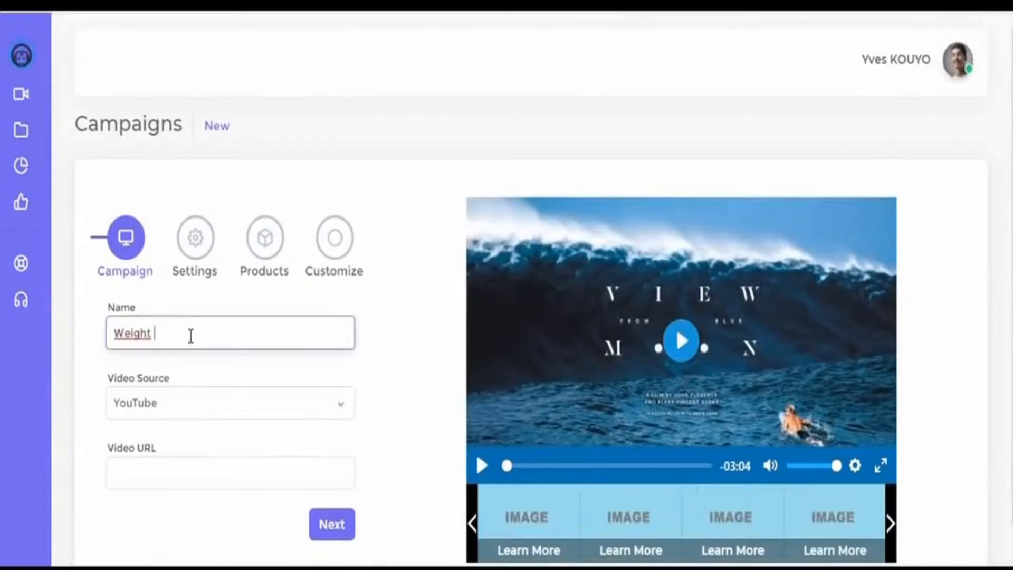
{"action": "type", "text": "Loss"}
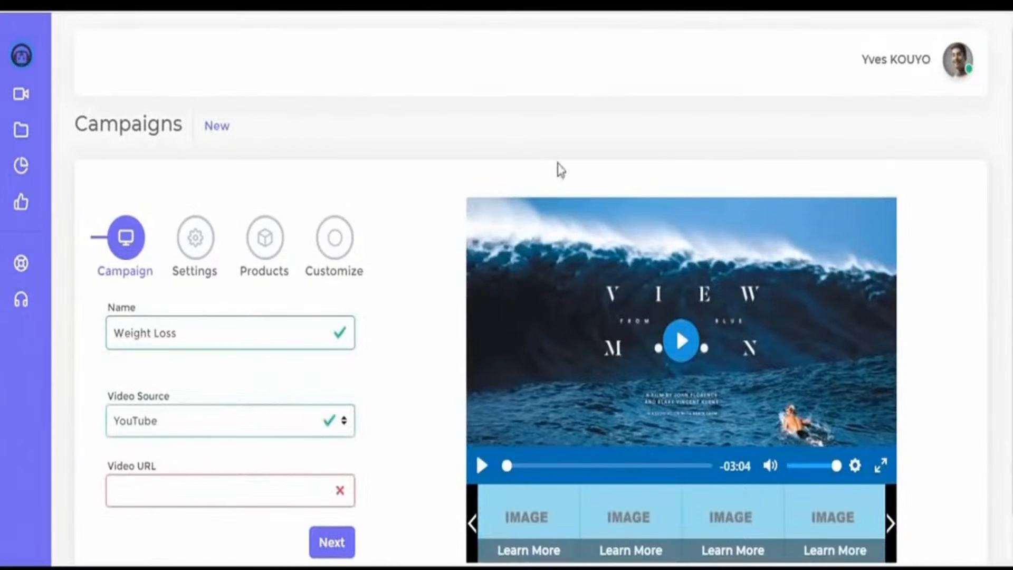
{"action": "type", "text": "ww.youtube.com/watch?v=XalfukLpqEM"}
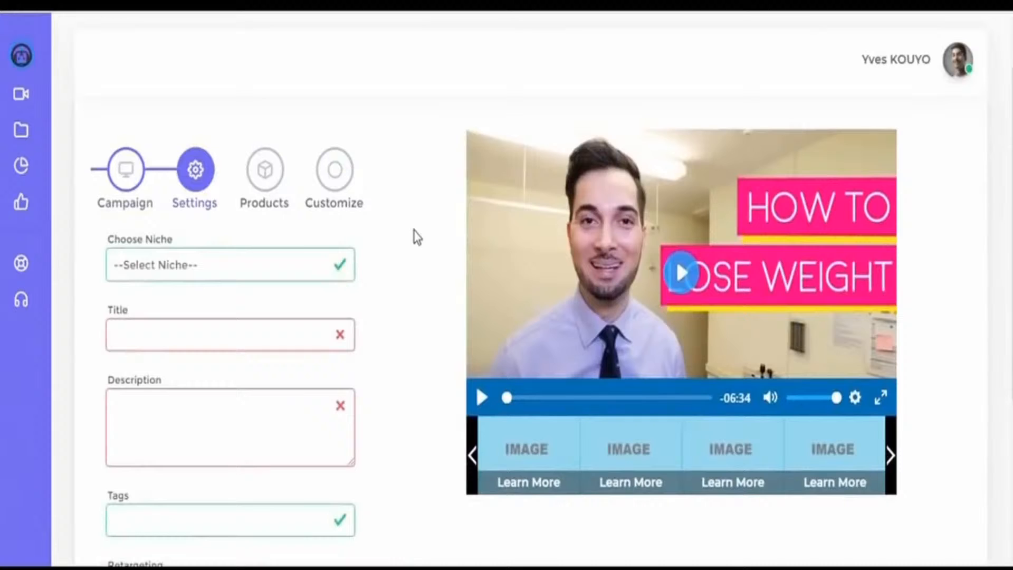
- Set the niche to Dieting and Number of Products to 4, then continue to products
{"action": "left_click", "coordinate": [229, 265]}
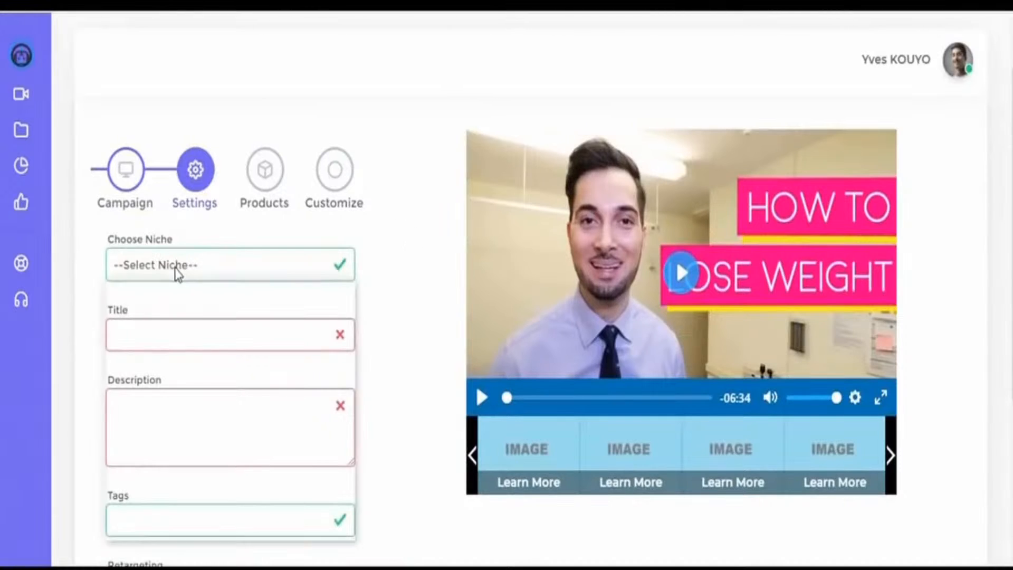
{"action": "left_click", "coordinate": [229, 264]}
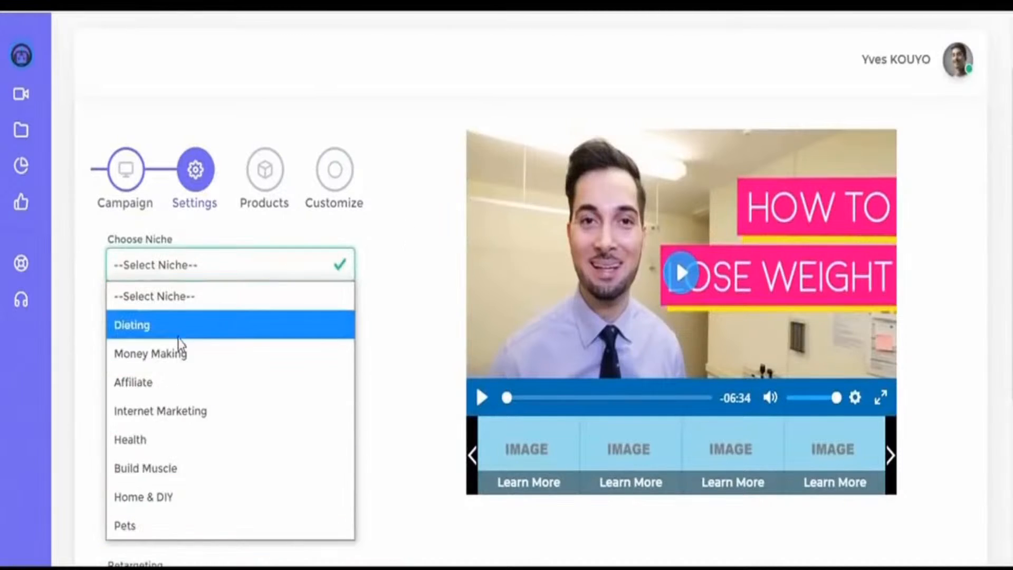
{"action": "left_click", "coordinate": [131, 325]}
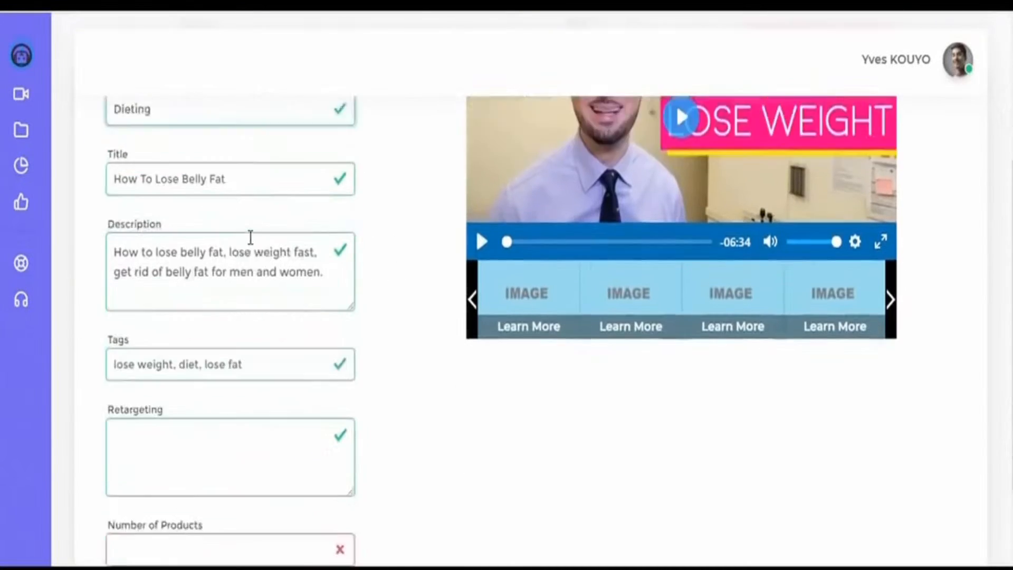
{"action": "scroll", "scroll_direction": "down", "scroll_amount": 3}
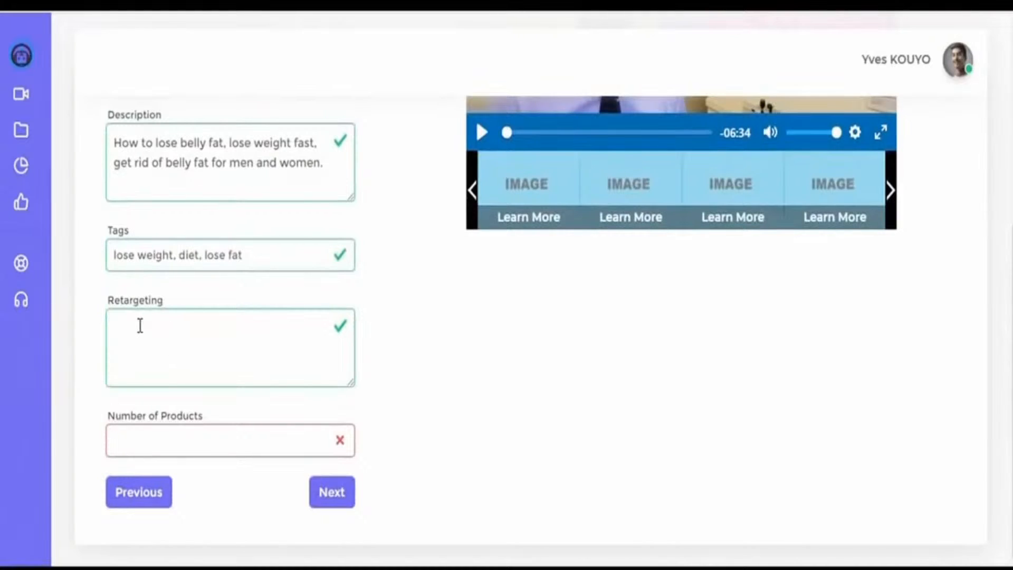
{"action": "mouse_move", "coordinate": [181, 457]}
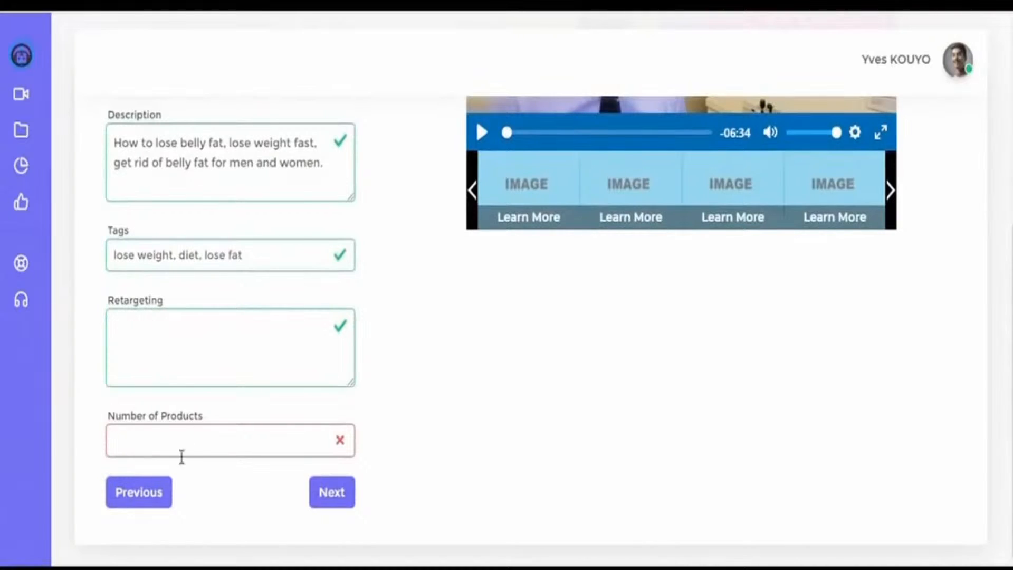
{"action": "type", "text": "4"}
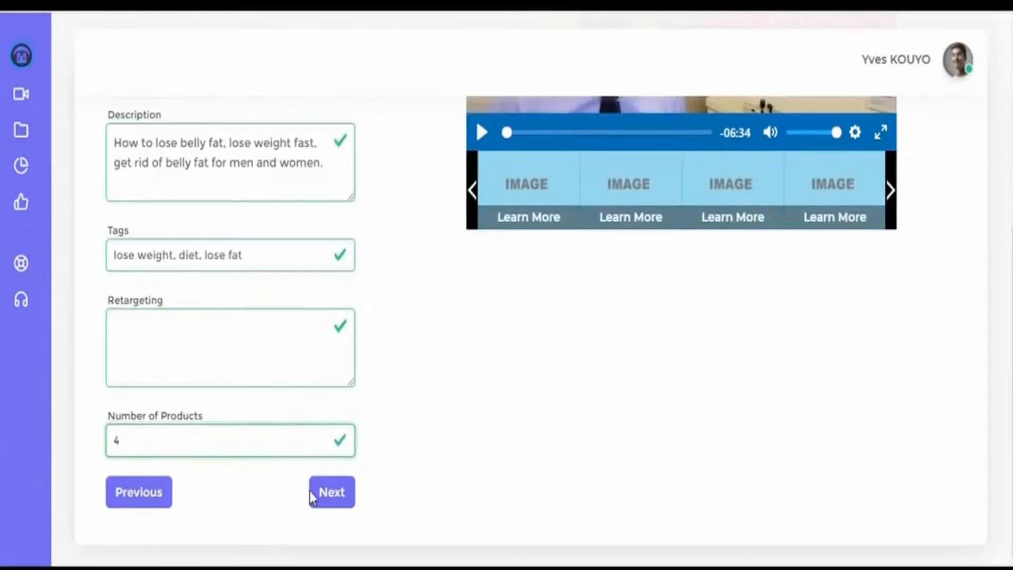
{"action": "left_click", "coordinate": [330, 492]}
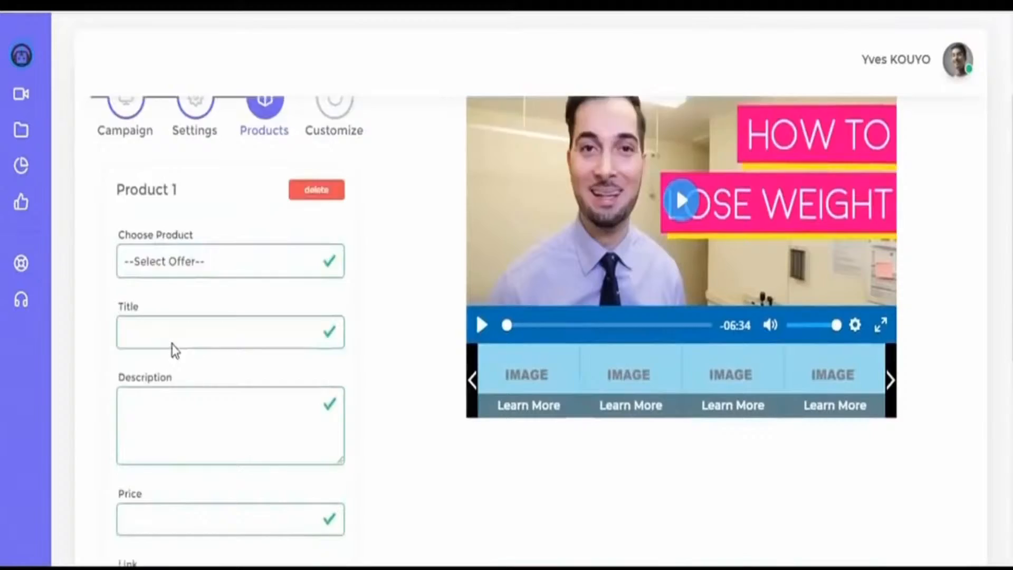
- Choose an offer for the fourth product so all four are attached, then continue to Customize
{"action": "scroll", "scroll_direction": "down", "scroll_amount": 3}
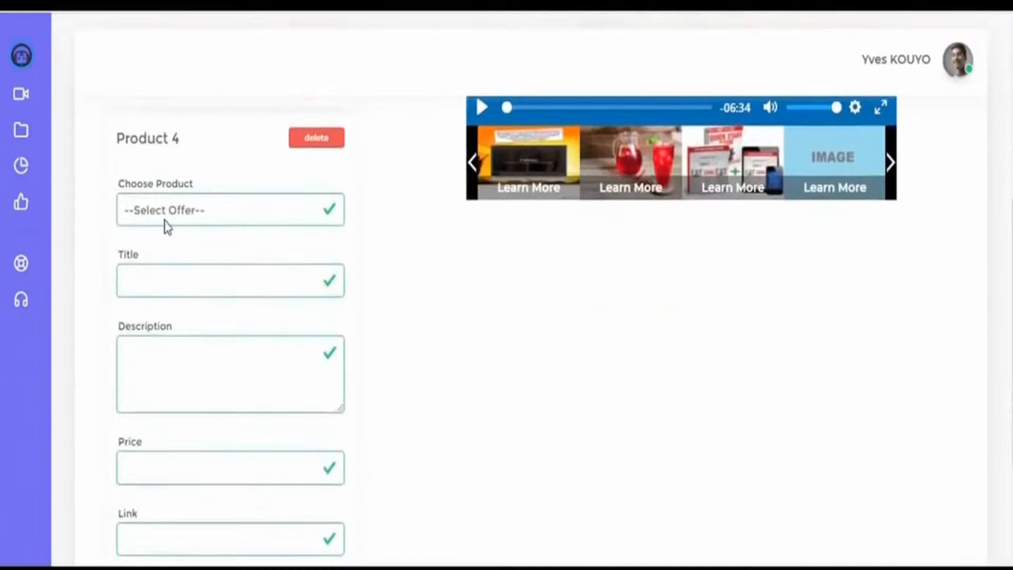
{"action": "left_click", "coordinate": [230, 209]}
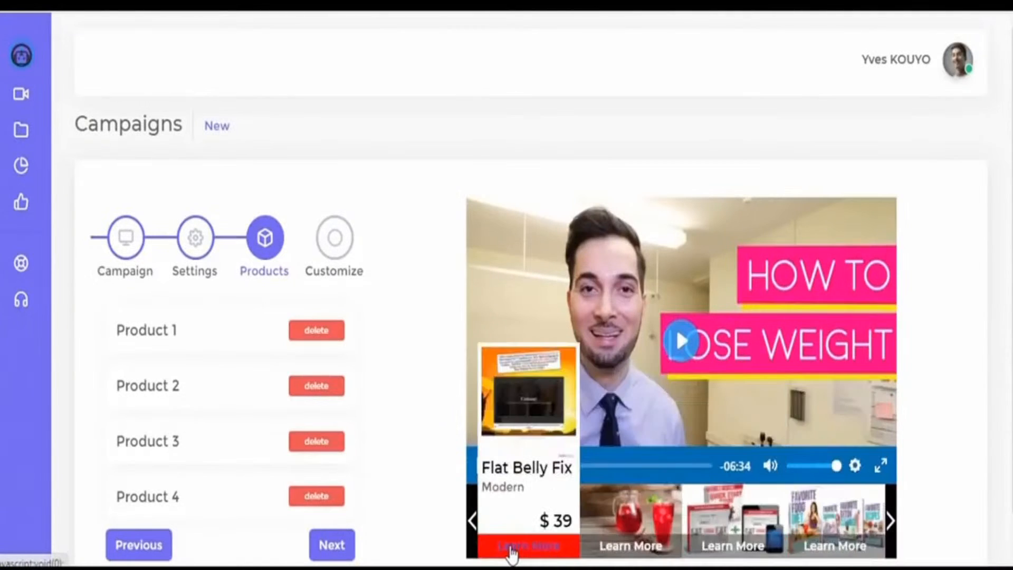
{"action": "left_click", "coordinate": [528, 546]}
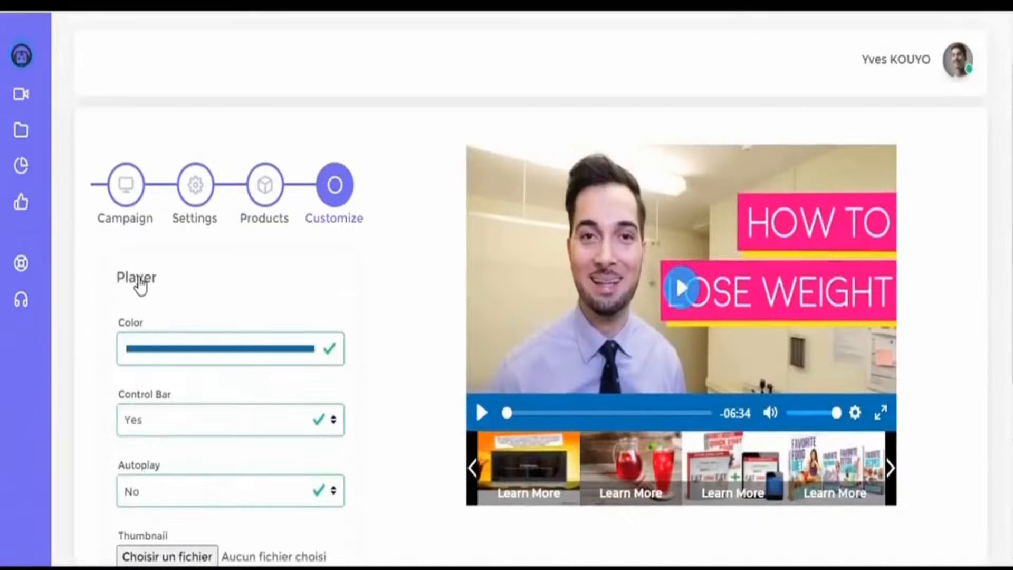
- Set Facebook and Twitter sharing to Yes and submit the Weight Loss campaign
{"action": "left_click", "coordinate": [136, 278]}
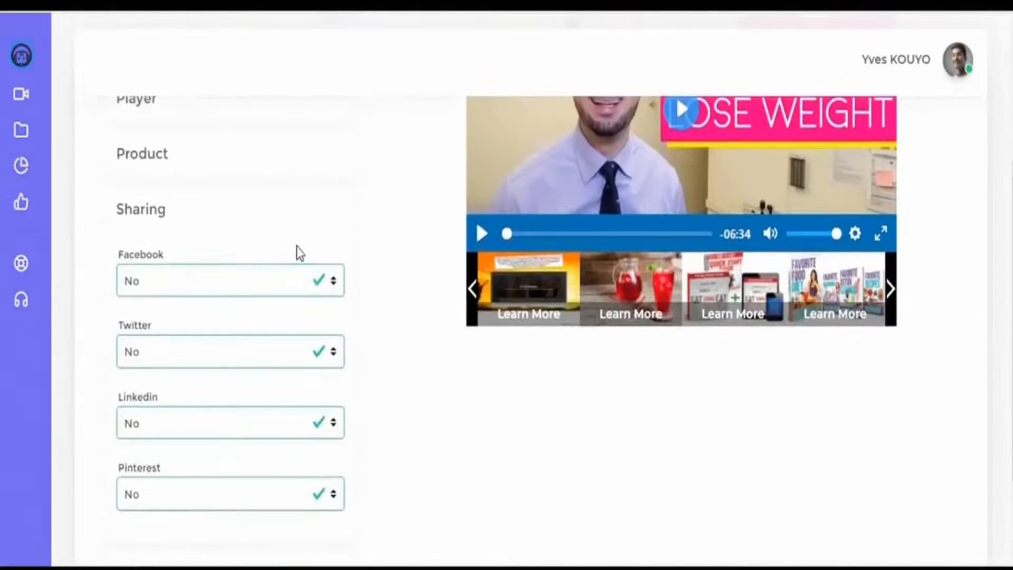
{"action": "left_click", "coordinate": [229, 281]}
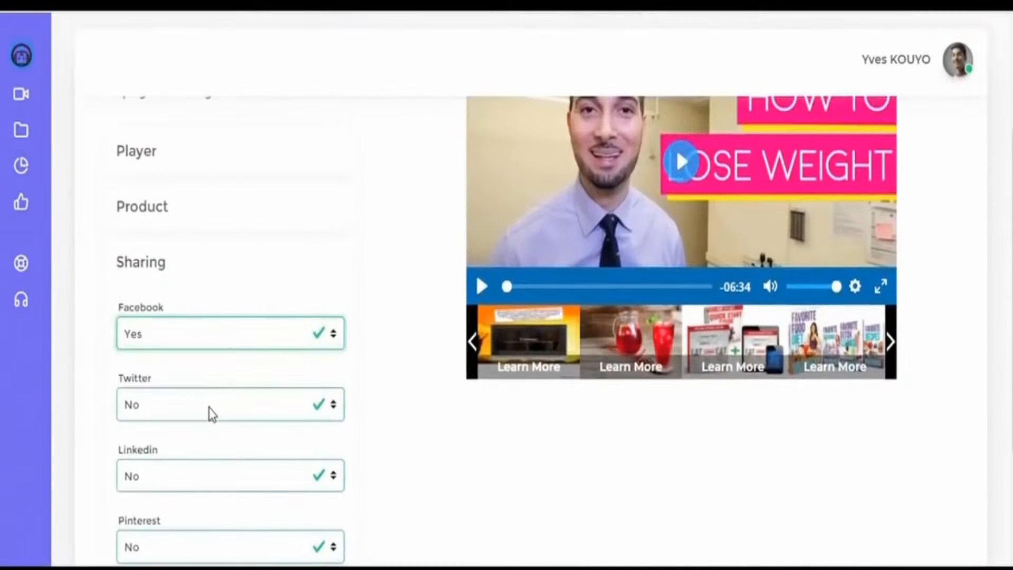
{"action": "left_click", "coordinate": [229, 405]}
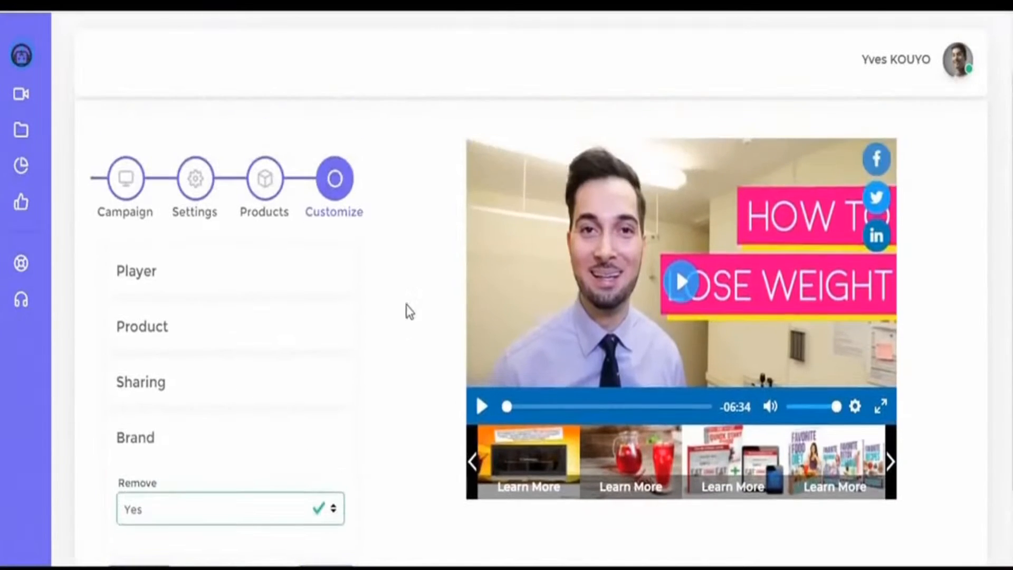
{"action": "scroll", "scroll_direction": "down", "scroll_amount": 3}
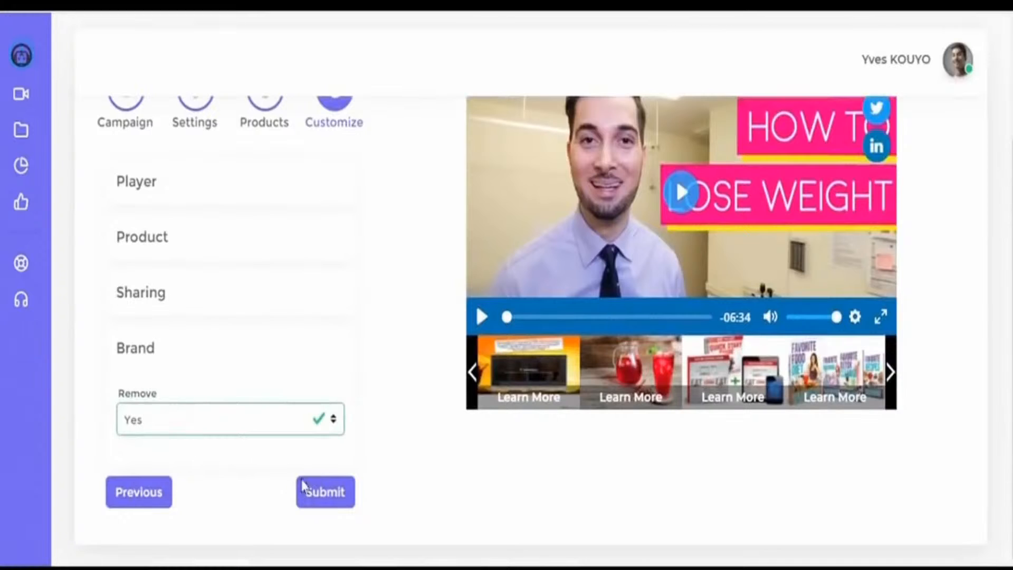
{"action": "left_click", "coordinate": [325, 492]}
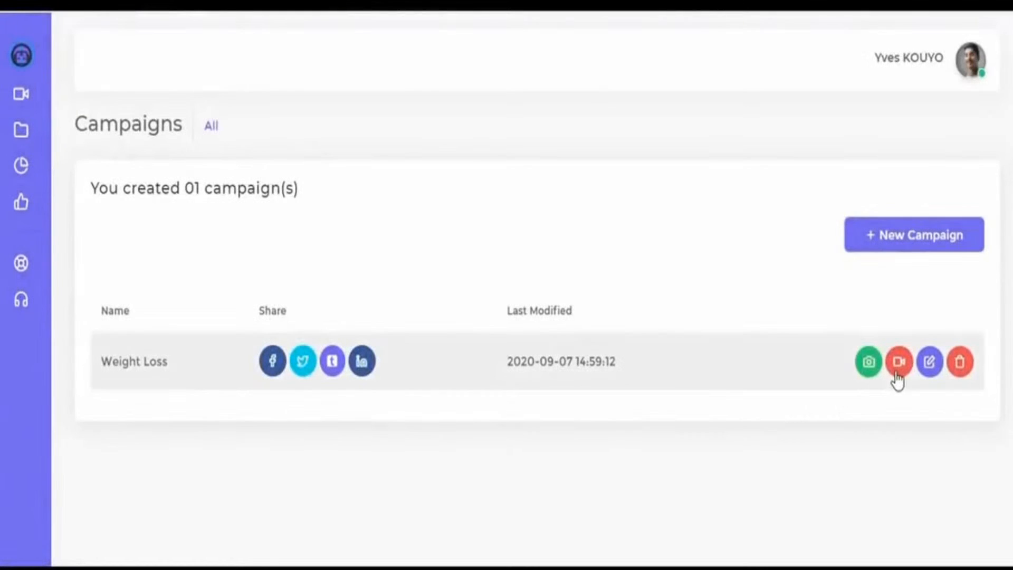
{"action": "left_click", "coordinate": [867, 361]}
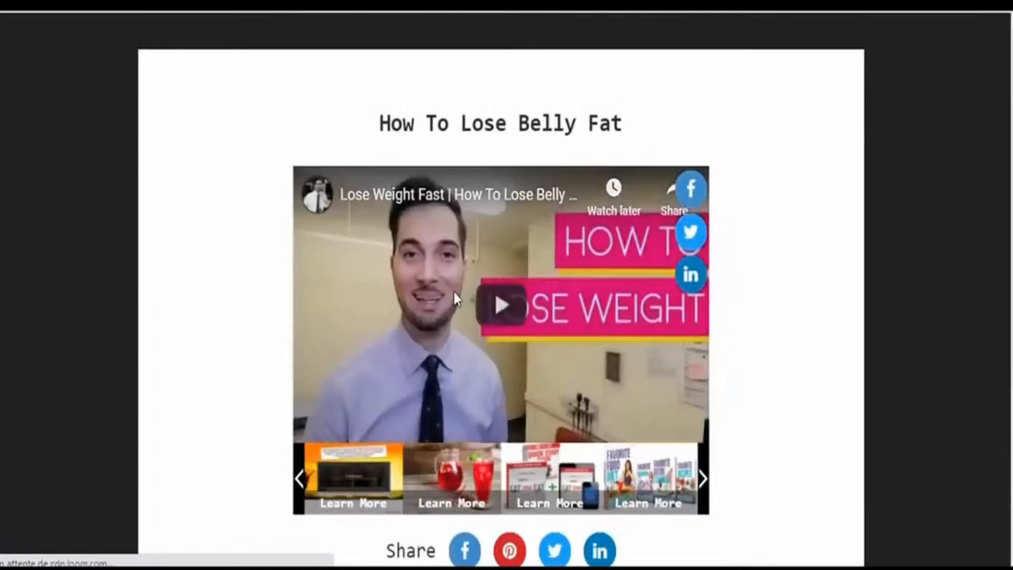
{"action": "left_click", "coordinate": [500, 305]}
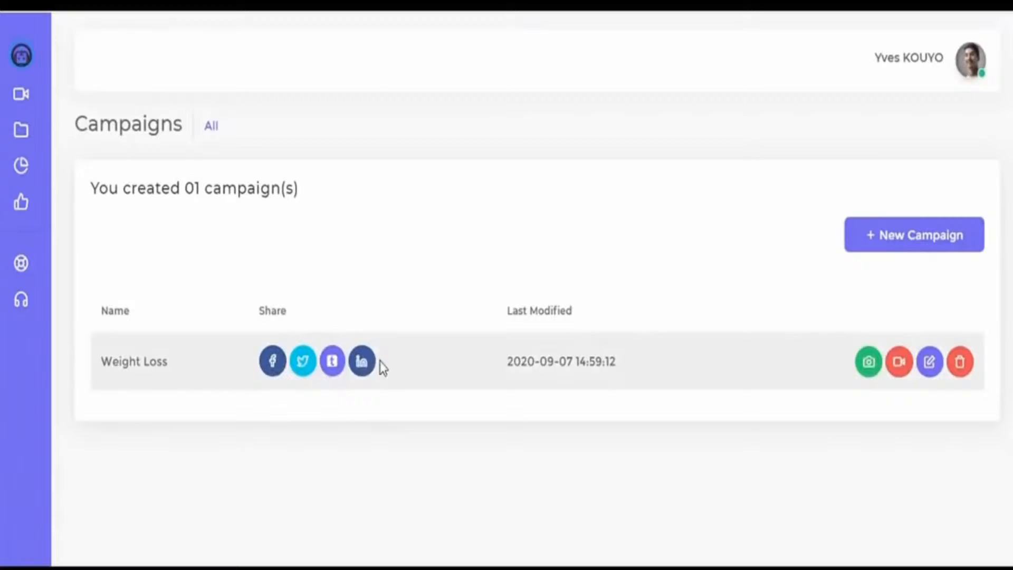
- Share the Weight Loss campaign video from its row to the Facebook News Feed
{"action": "left_click", "coordinate": [272, 361]}
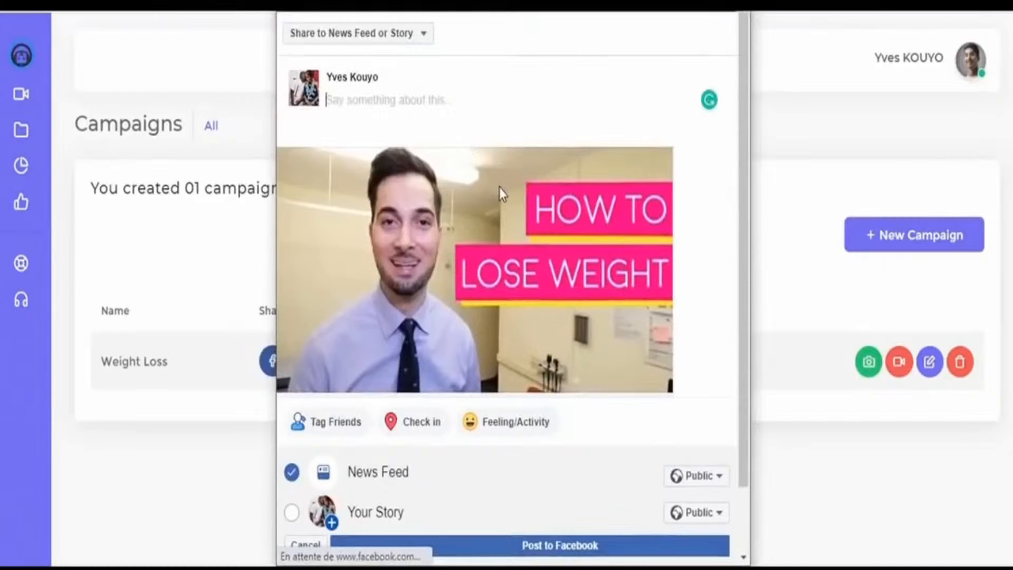
{"action": "scroll", "scroll_direction": "down", "scroll_amount": 3}
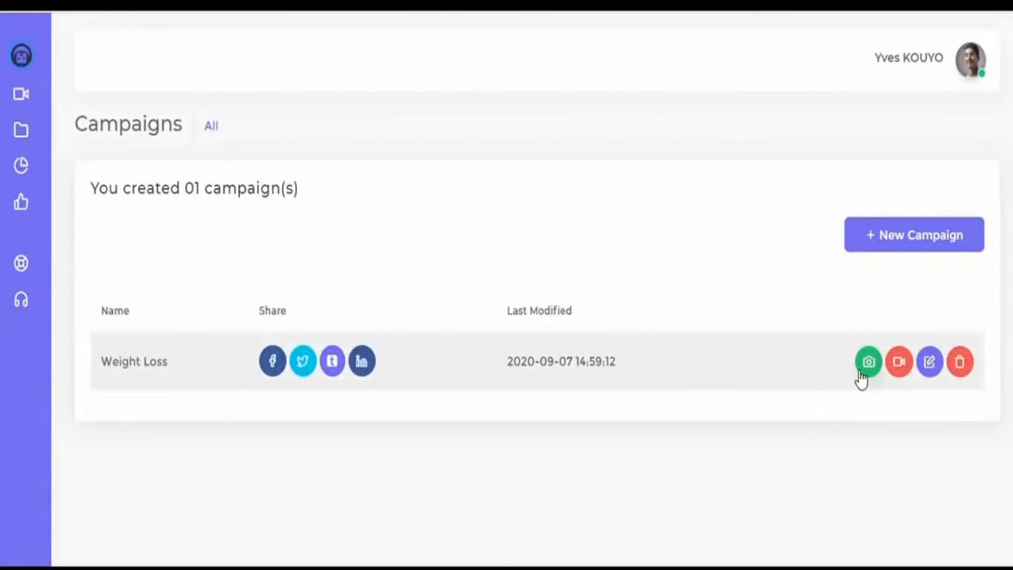
- Copy the campaign's embed code and publish it in the 'CB Traffic Bots' WordPress post
{"action": "left_click", "coordinate": [868, 361]}
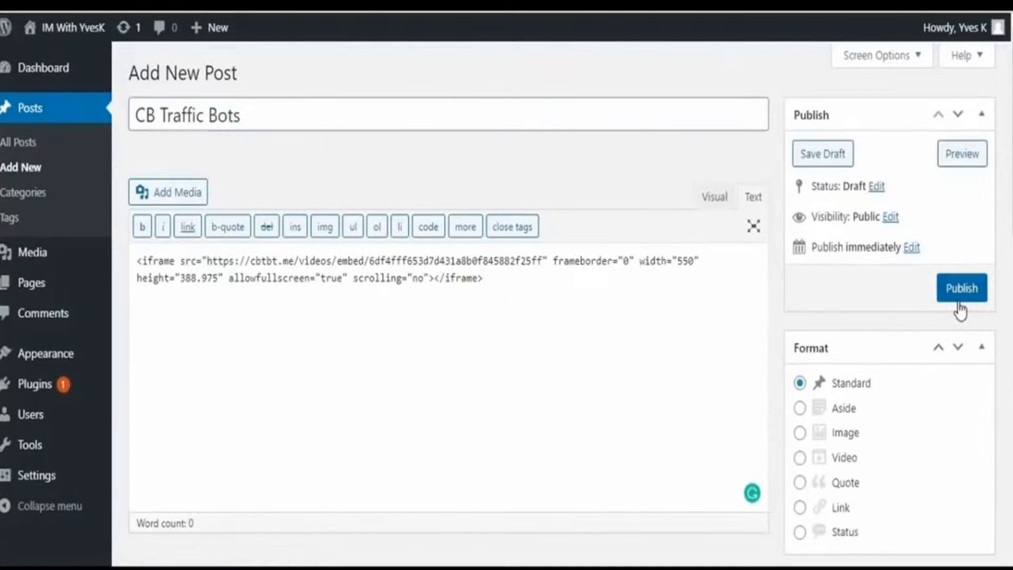
{"action": "left_click", "coordinate": [961, 287]}
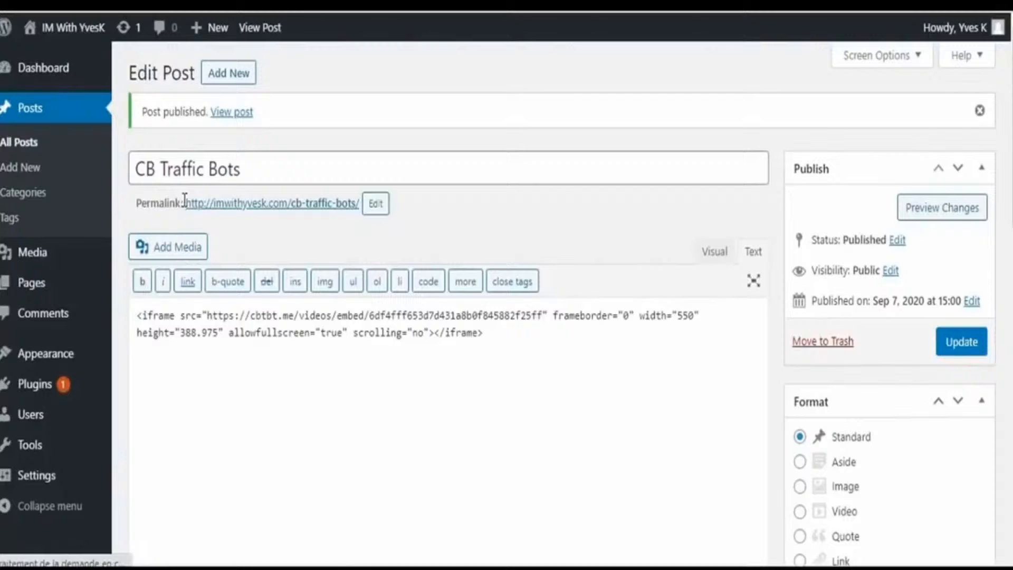